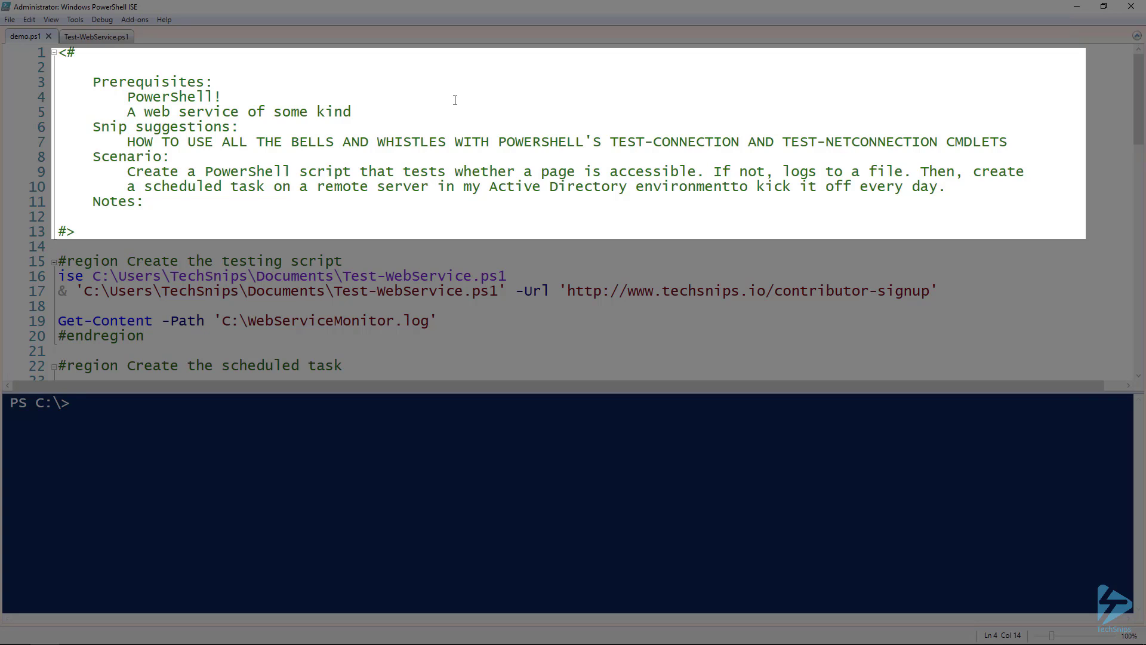
Bring up Test-WebService.ps1 and highlight its Test-NetConnection and Invoke-WebRequest logic.
click(223, 95)
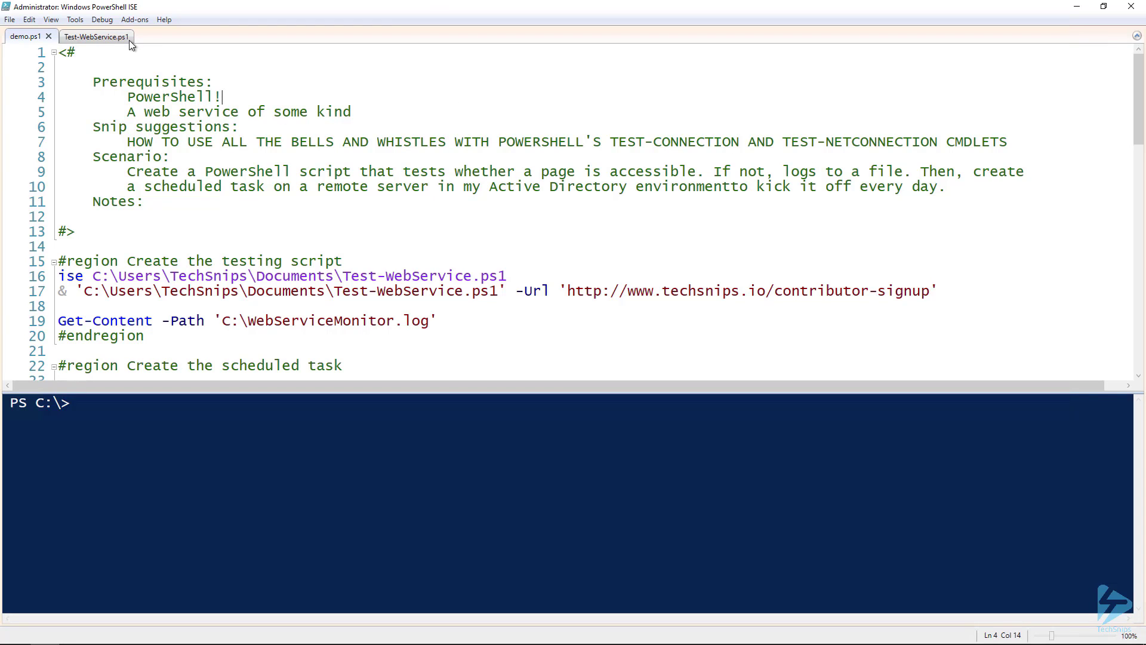
click(96, 37)
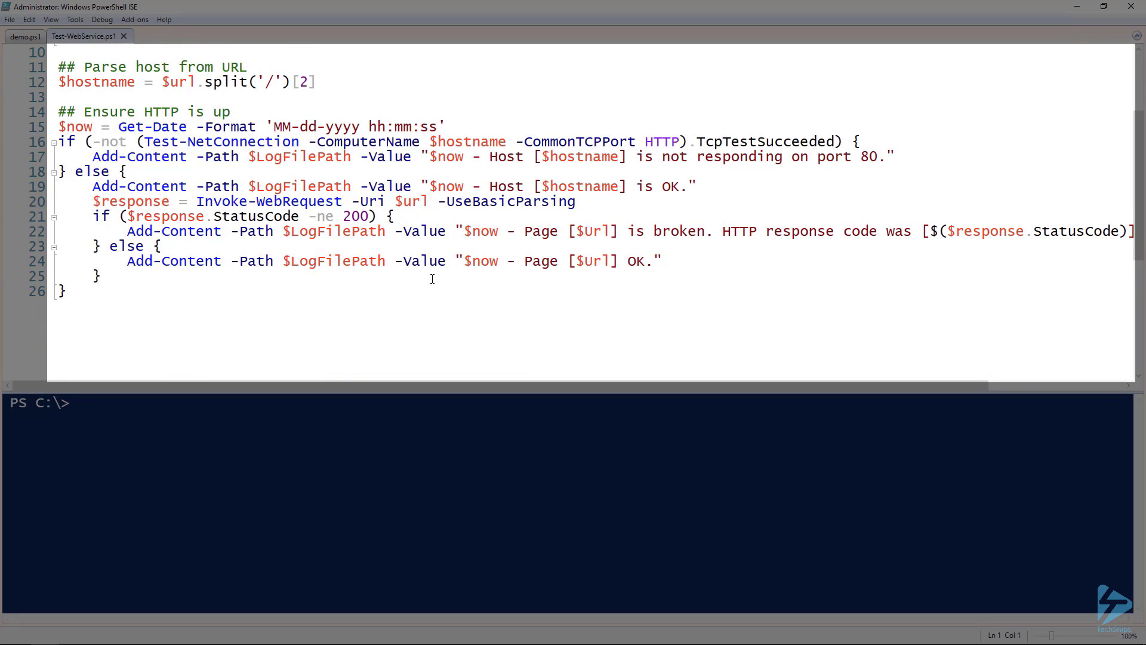
drag(57, 67, 315, 83)
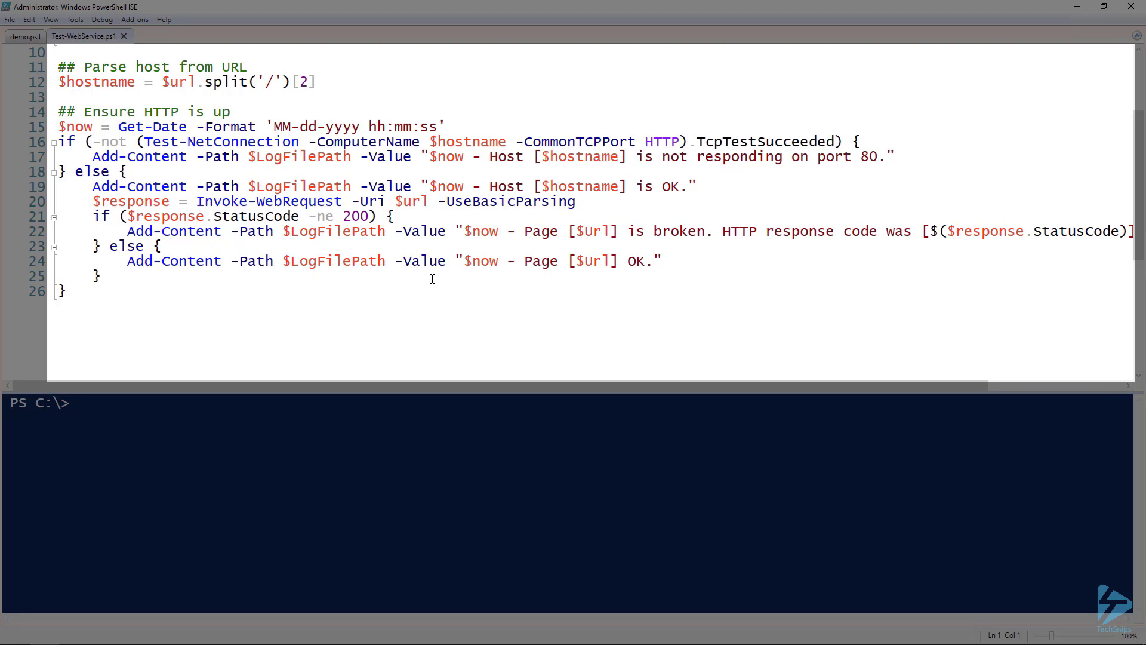
mouse_move(24, 37)
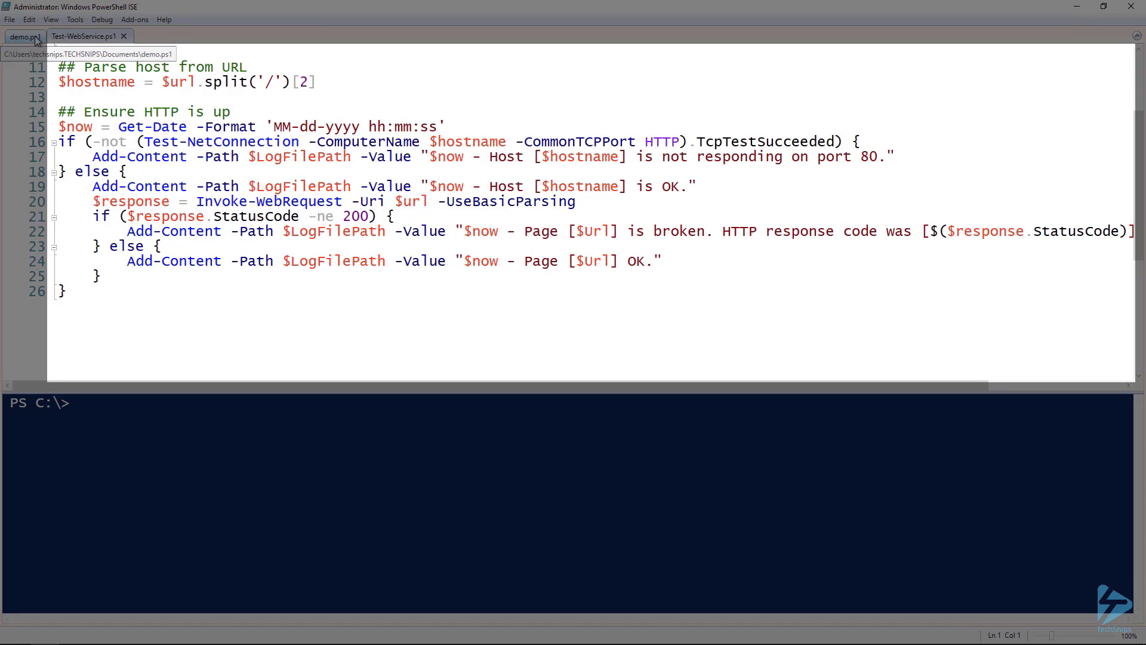
Run demo.ps1 line 17 launching Test-WebService.ps1 against the contributor-signup URL, then view its parameters.
click(24, 37)
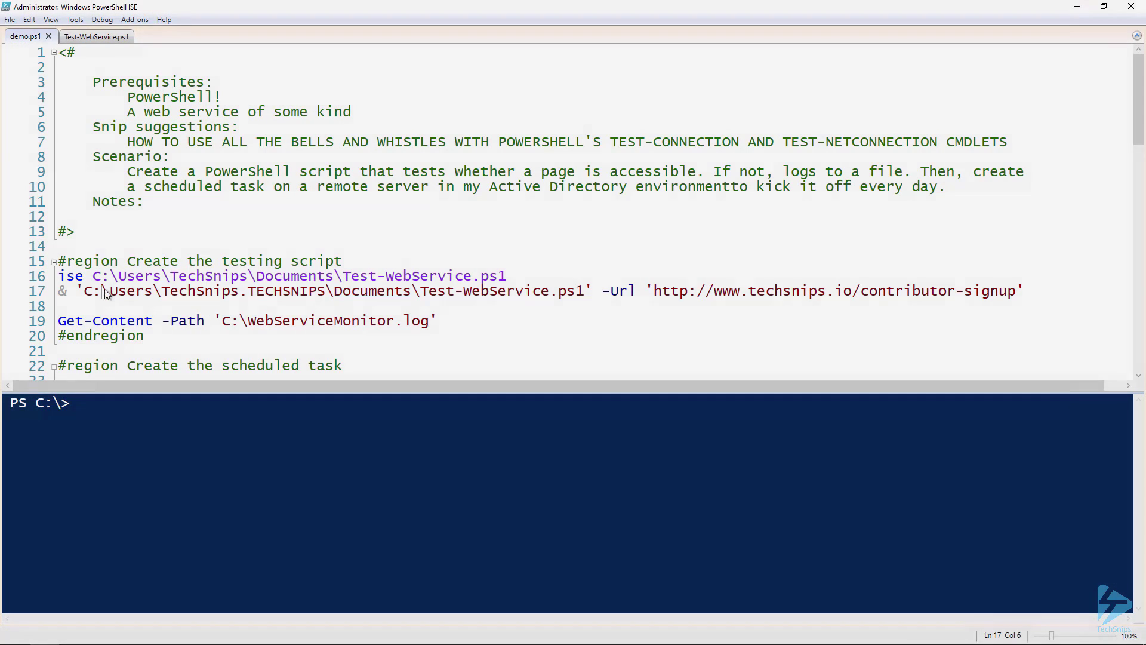
key(F8)
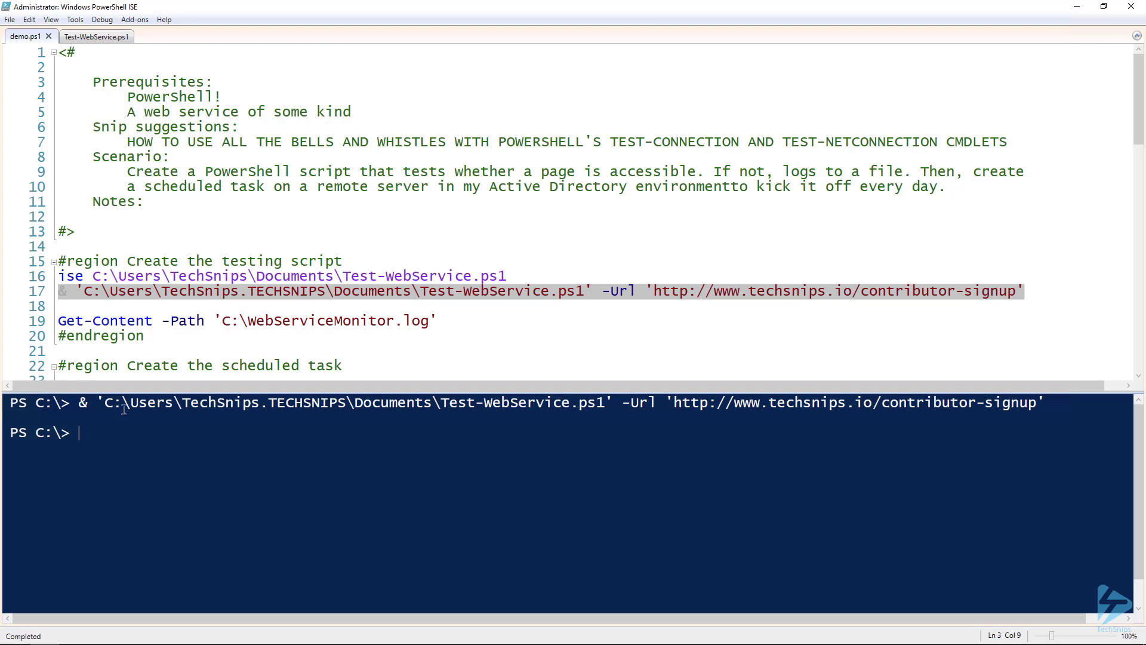
click(84, 37)
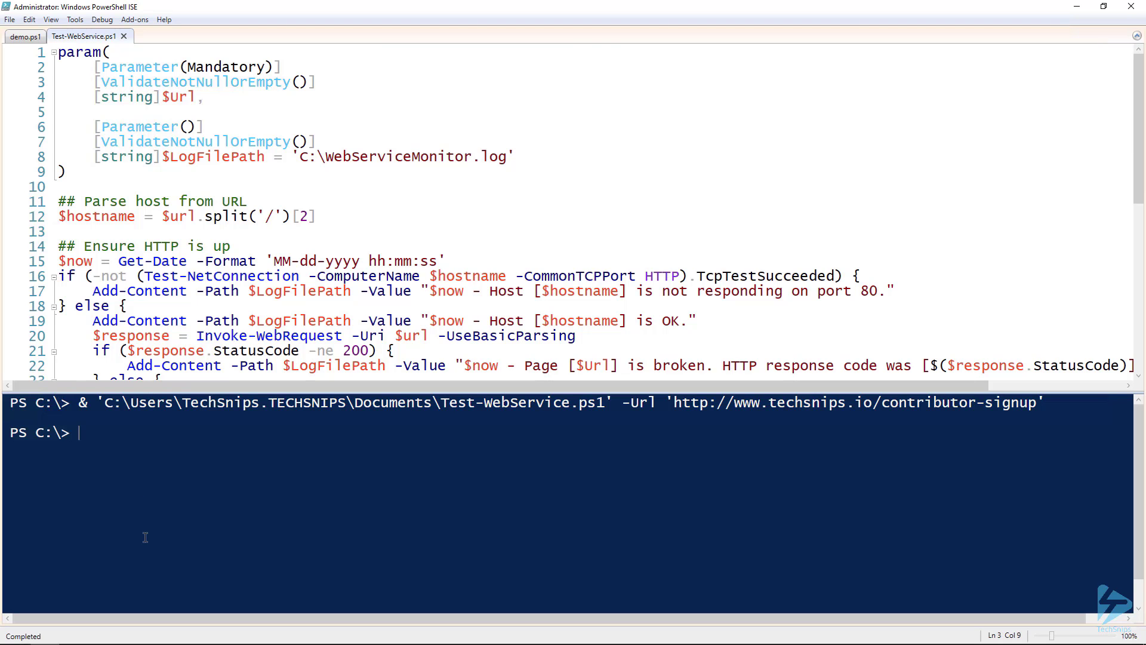
Read C:\WebServiceMonitor.log with get-content, showing OK entries for the techsnips.io host and page.
text(get-contnt C:\WebServiceMonitor.log)
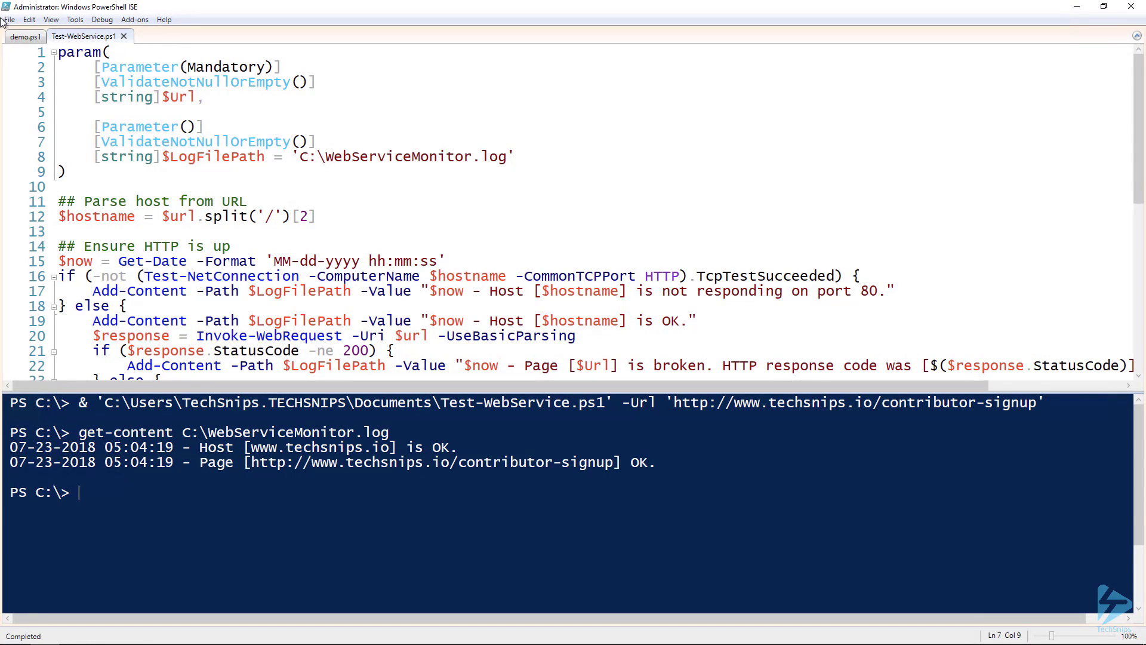
click(24, 37)
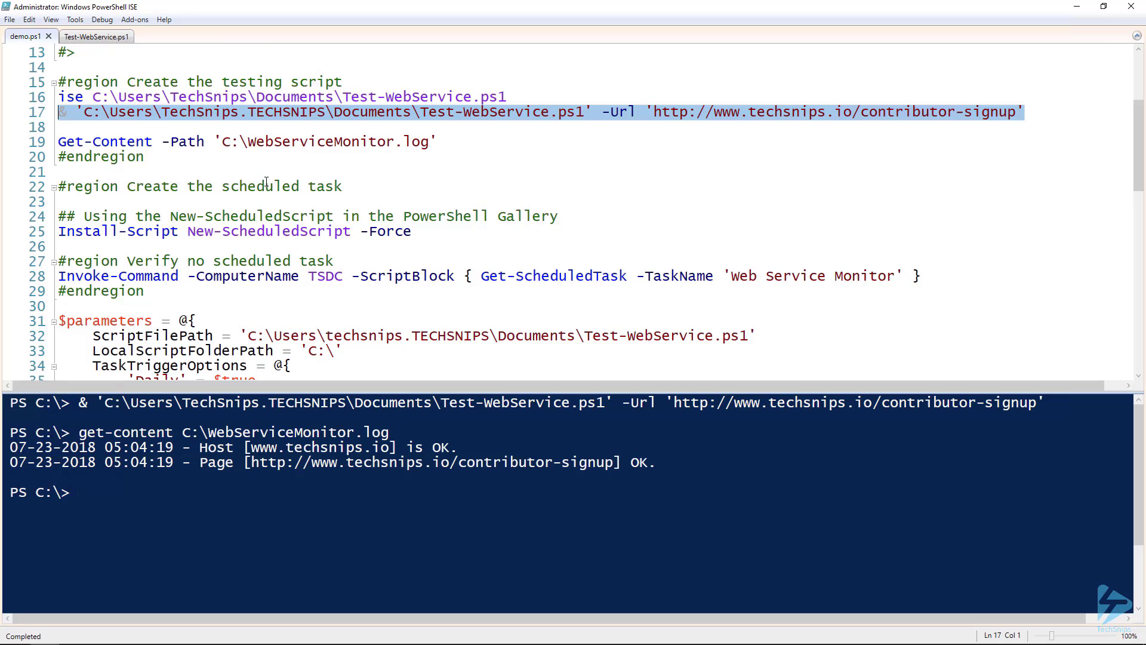
Run the Install-Script line to get New-ScheduledScript from the PowerShell Gallery.
scroll(down, 3)
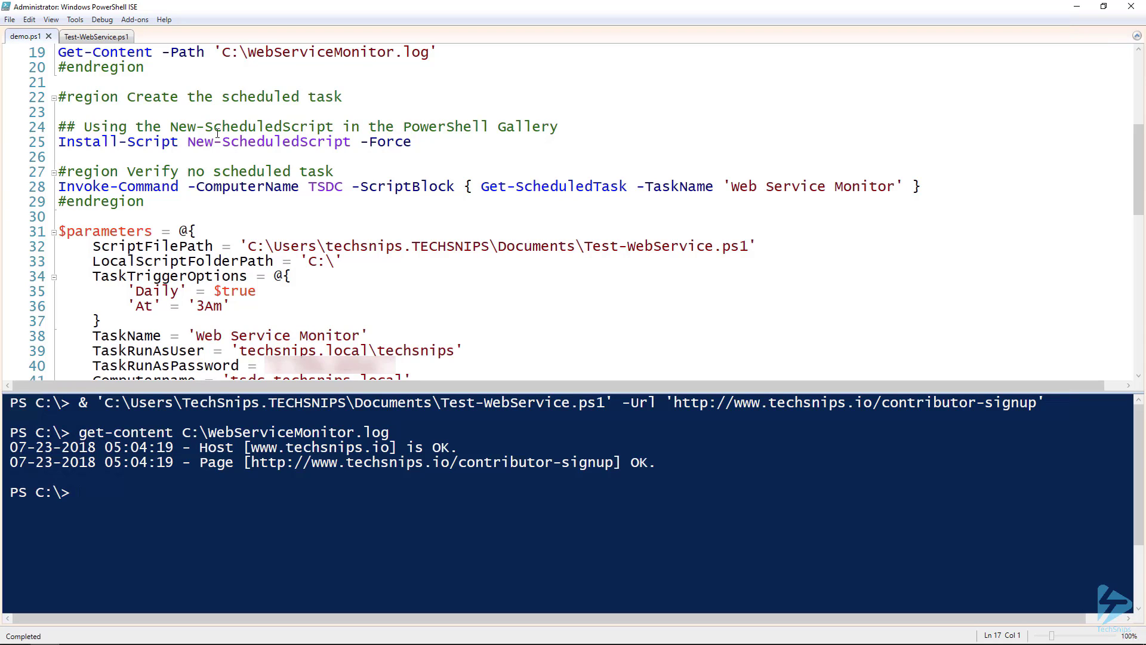
click(201, 142)
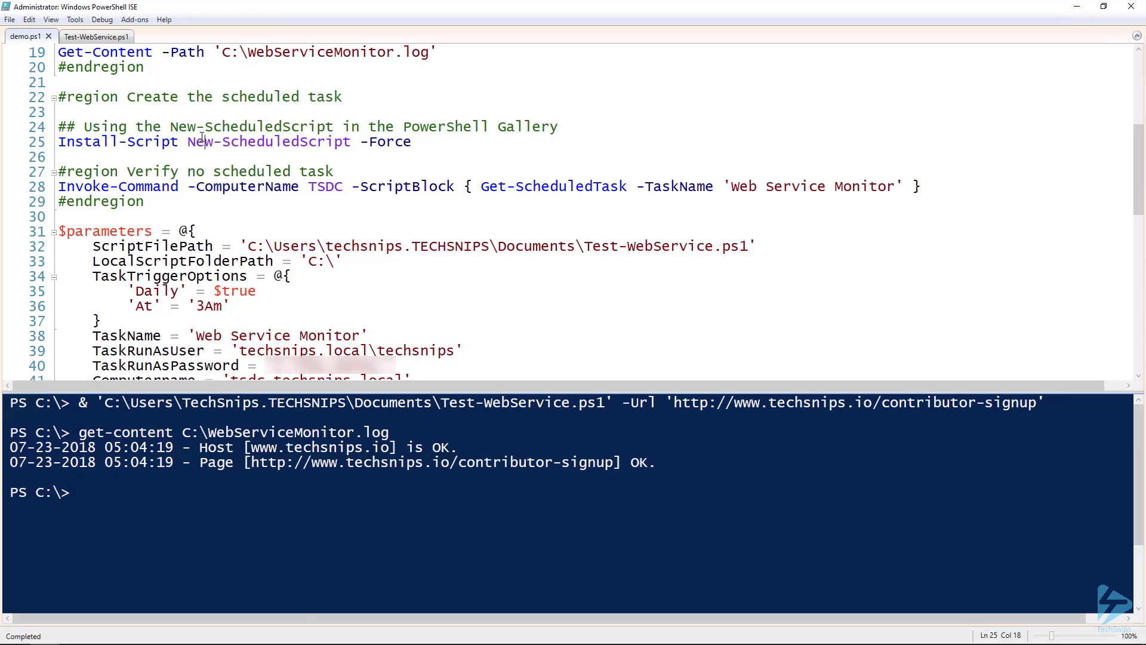
key(F8)
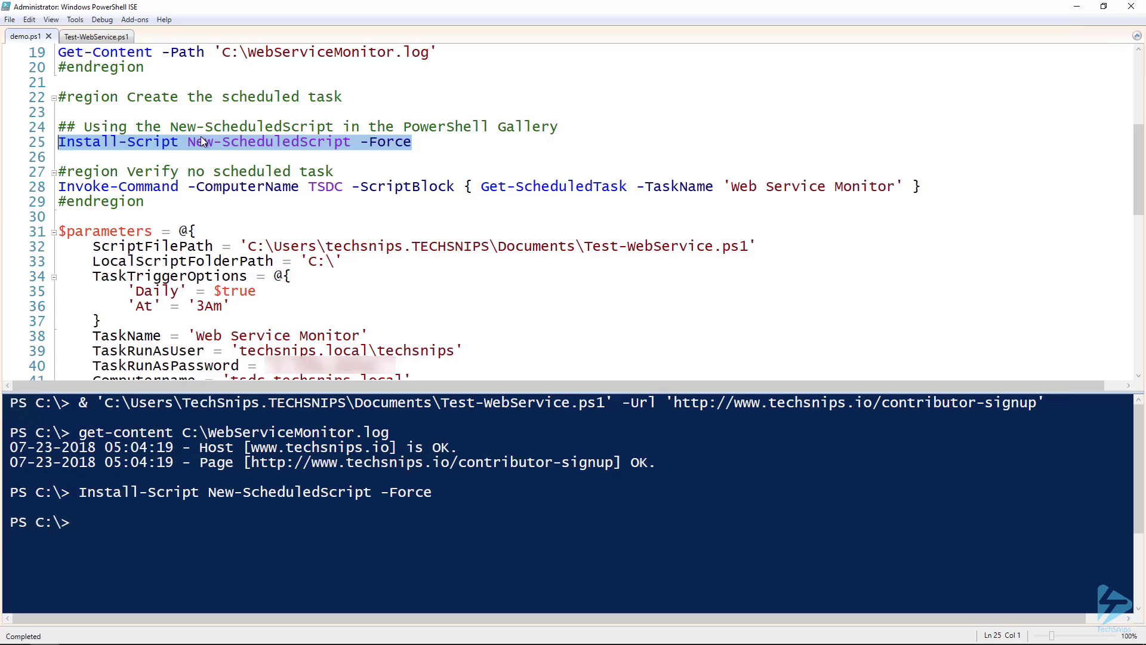
mouse_move(195, 187)
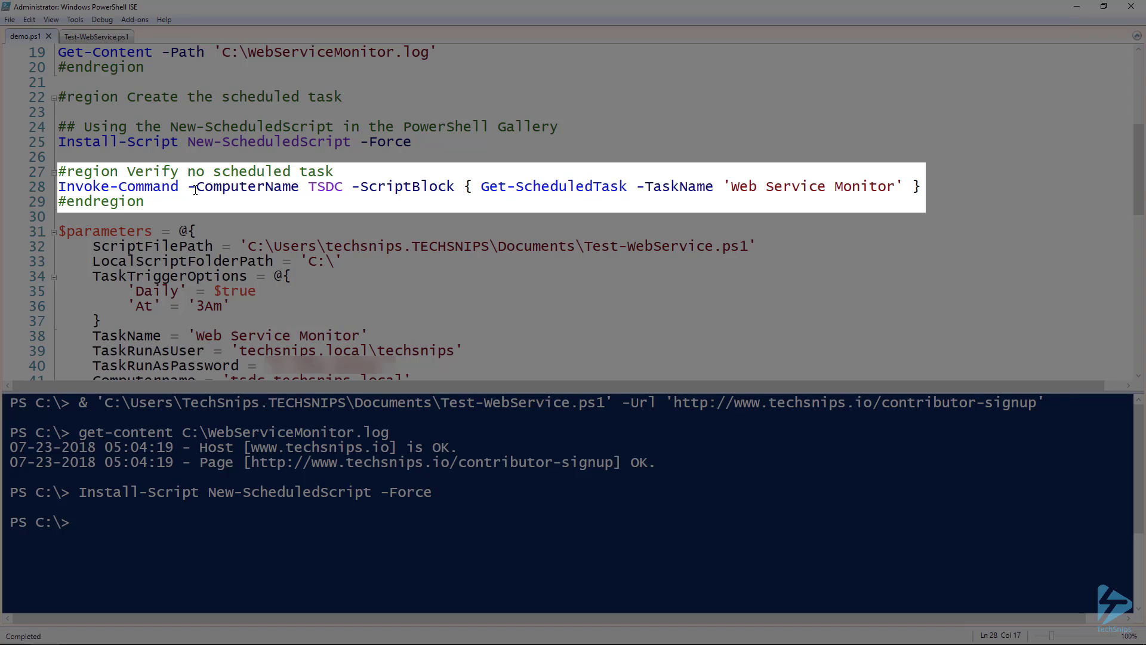
Check TSDC for an existing 'Web Service Monitor' task, then run New-ScheduledScript.ps1 returning True.
key(F8)
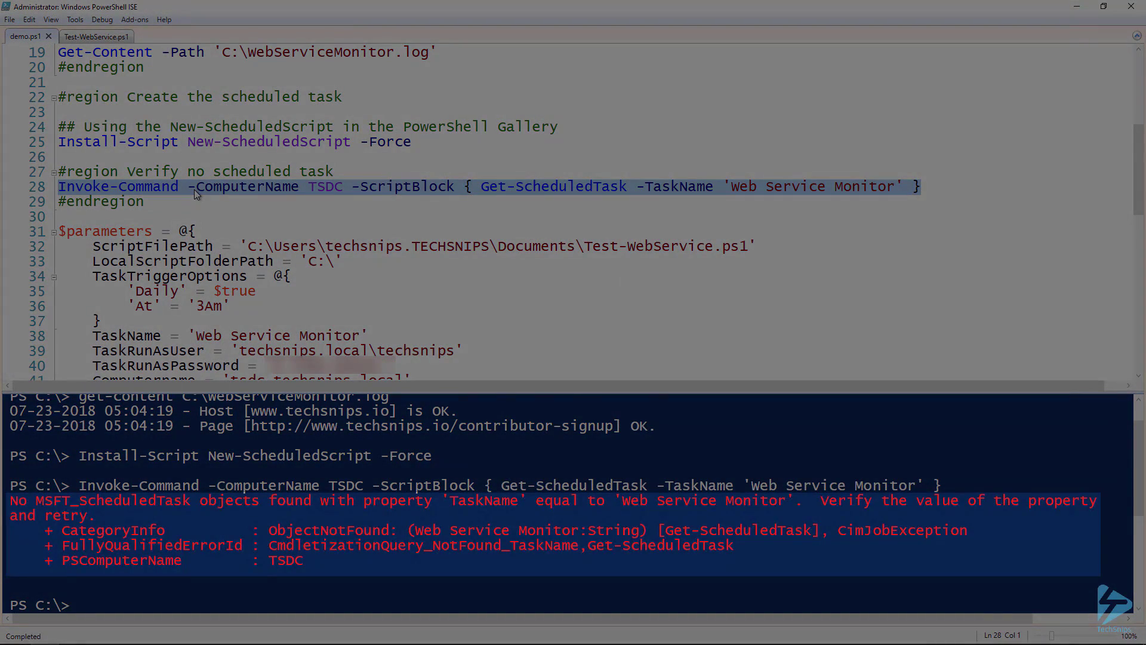
scroll(down, 3)
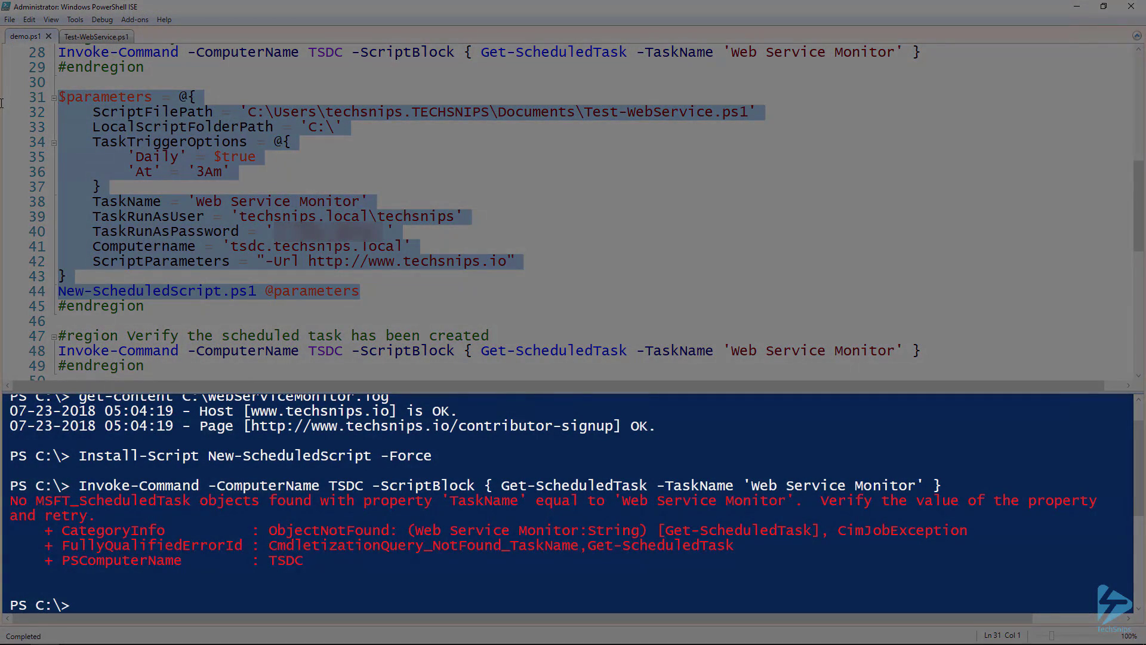
key(F8)
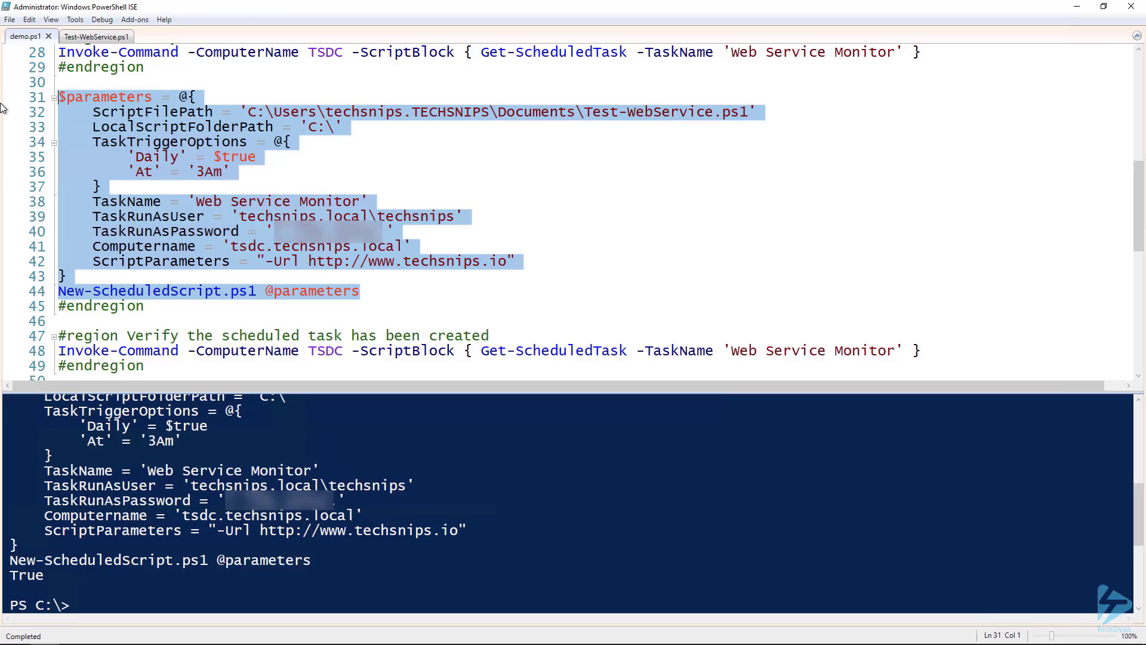
mouse_move(220, 173)
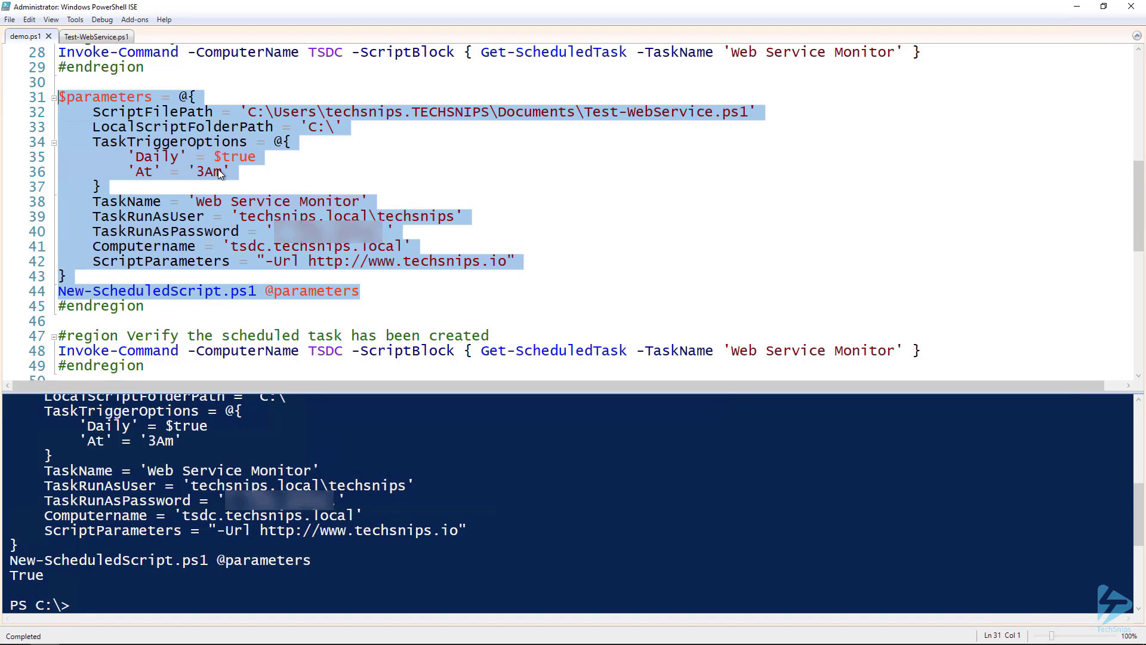
Move down to the region verifying the new task on TSDC, selecting line 48.
scroll(down, 3)
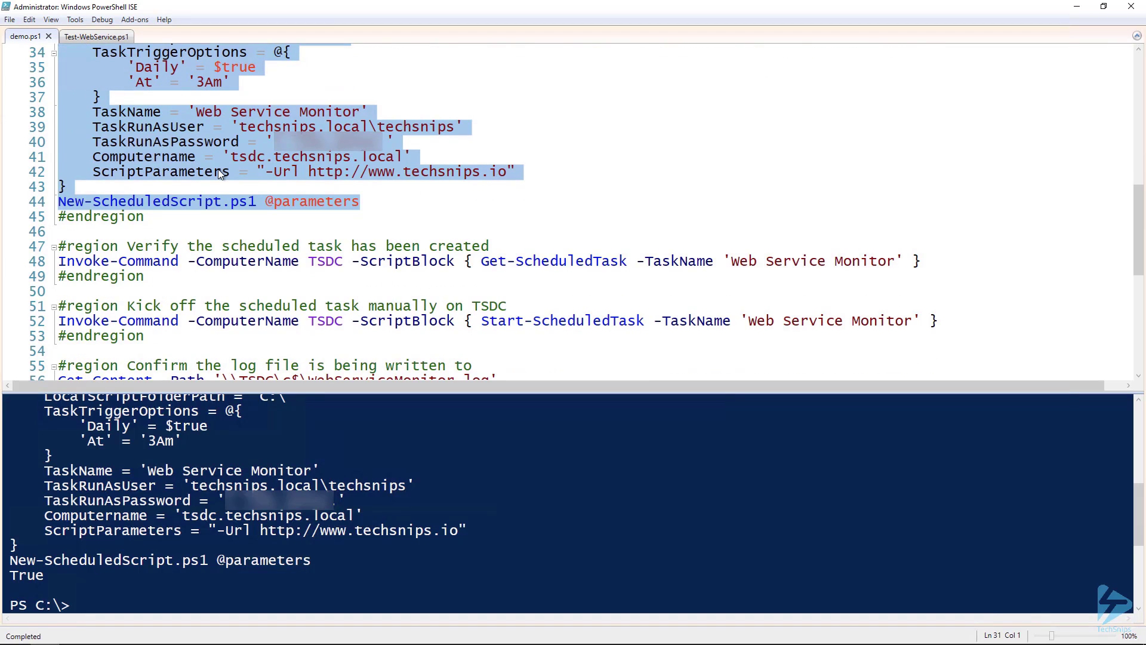
click(256, 261)
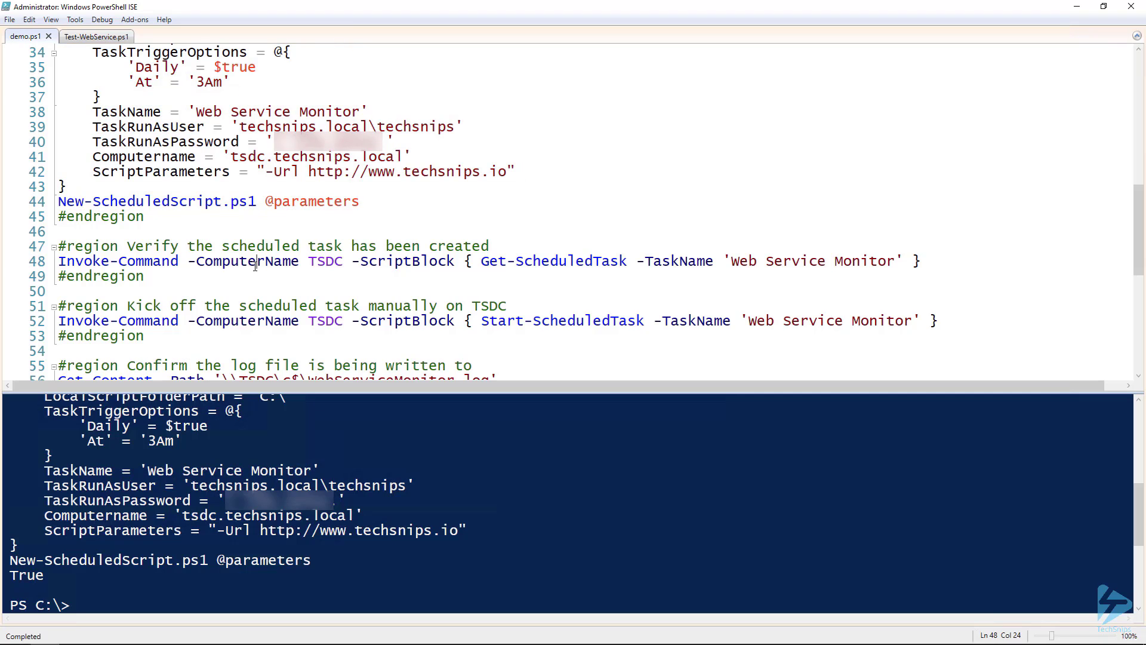
Confirm the 'Web Service Monitor' task exists on TSDC with its daily trigger and check the script's default LogFilePath.
key(F8)
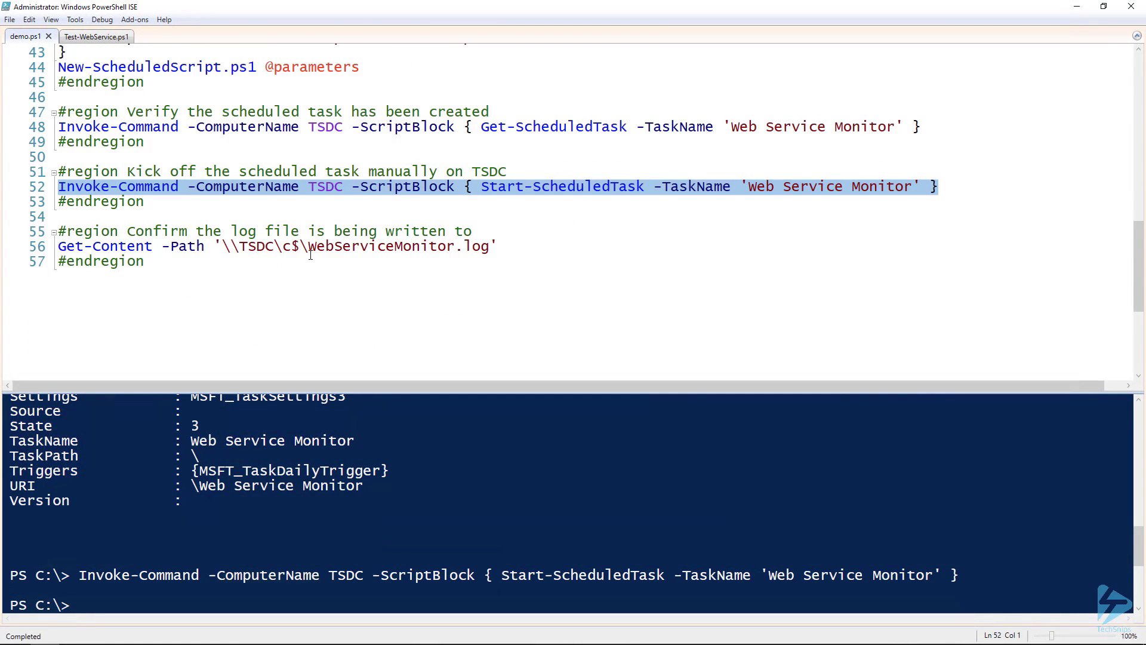
click(302, 246)
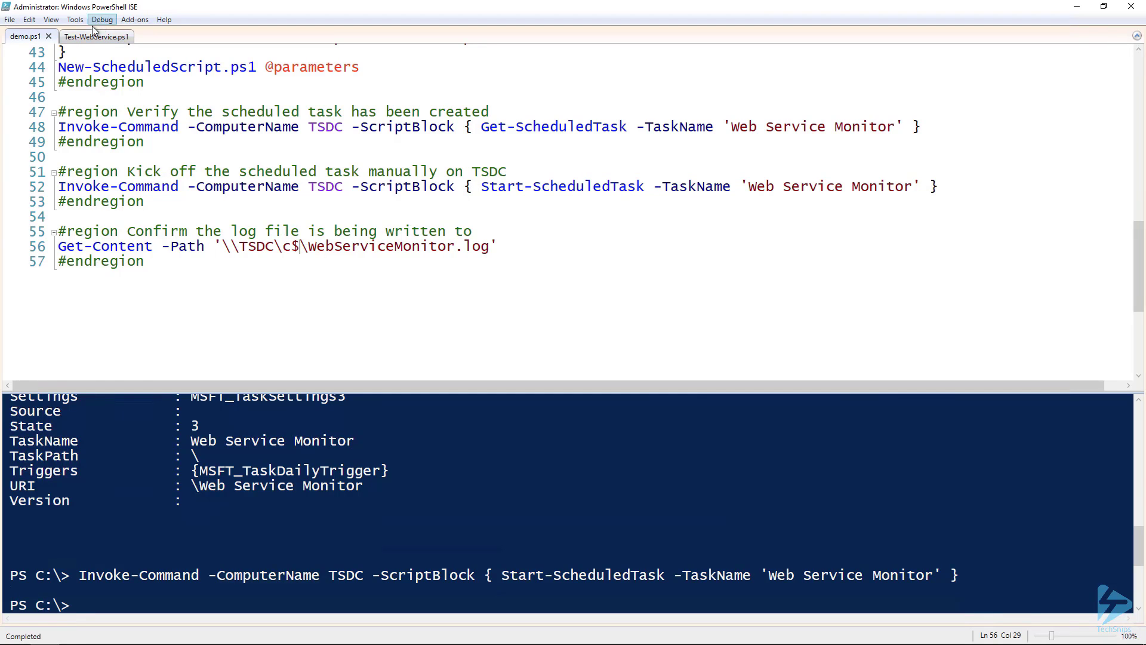
click(86, 37)
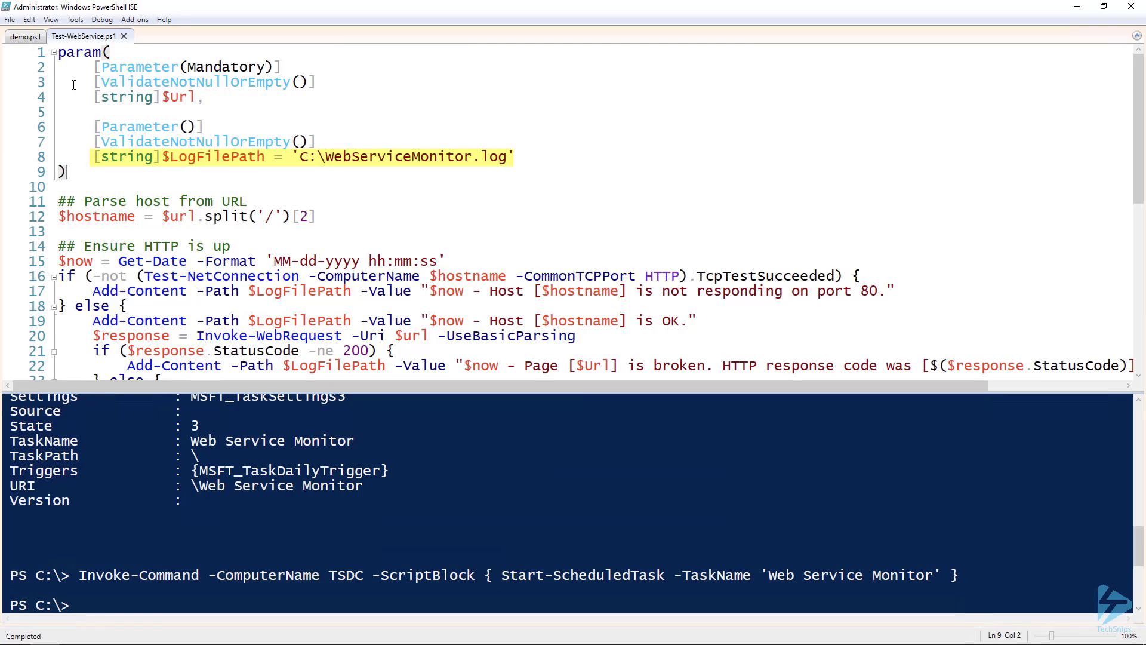
click(24, 37)
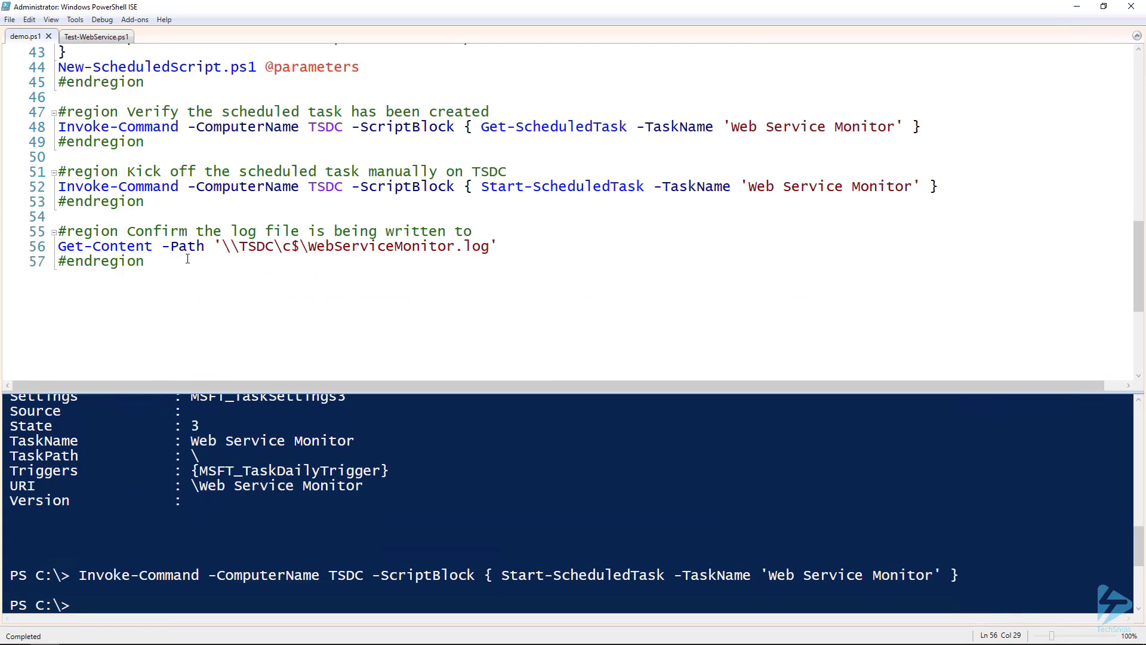